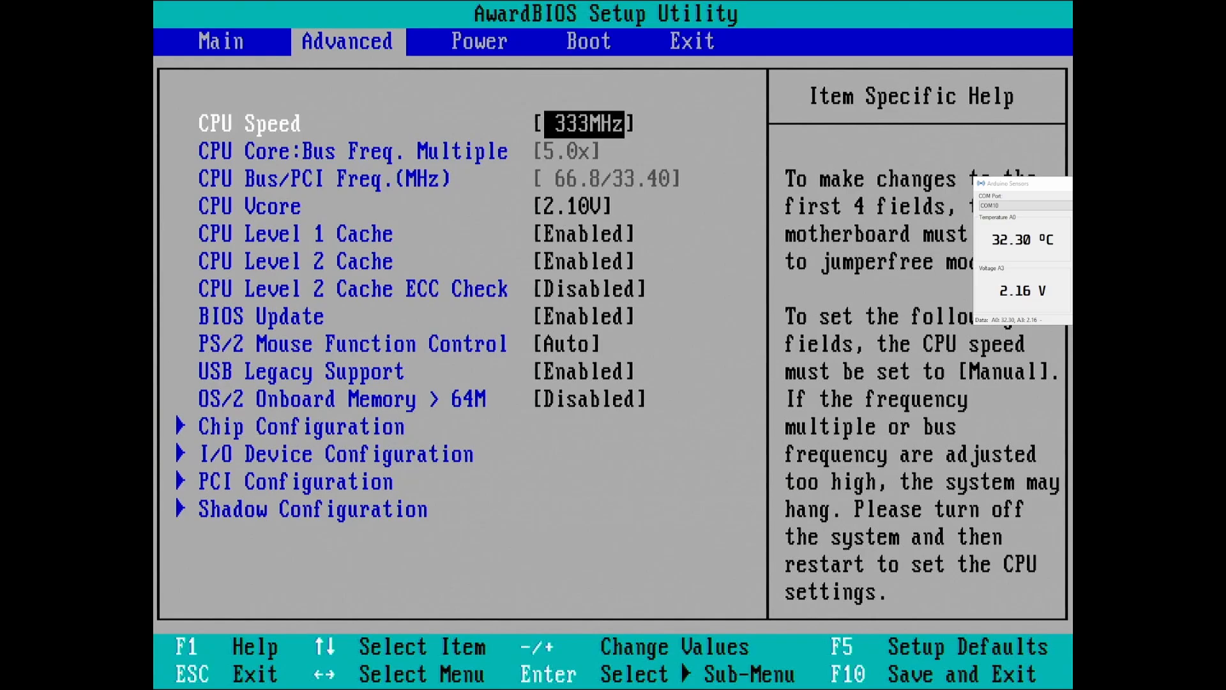
# Raise CPU Vcore to 2.20V and CPU speed to 500MHz, then show the Exit tab options.
pyautogui.press('Enter')
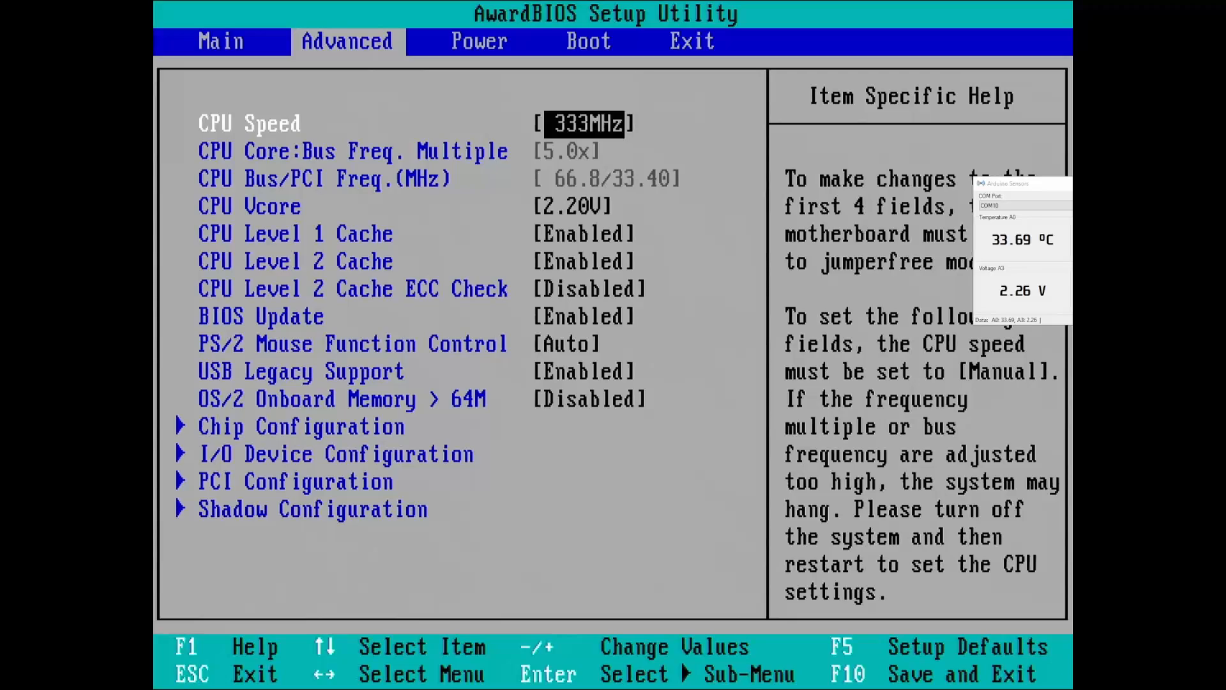
pyautogui.press('Enter')
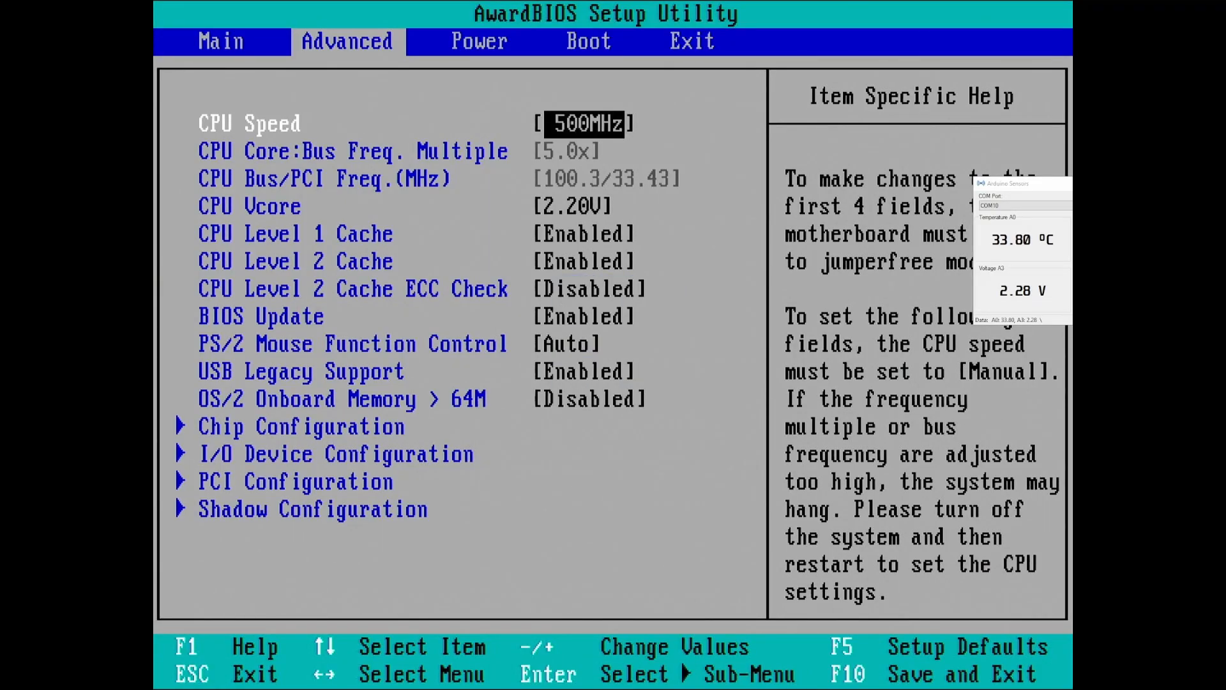
pyautogui.click(689, 41)
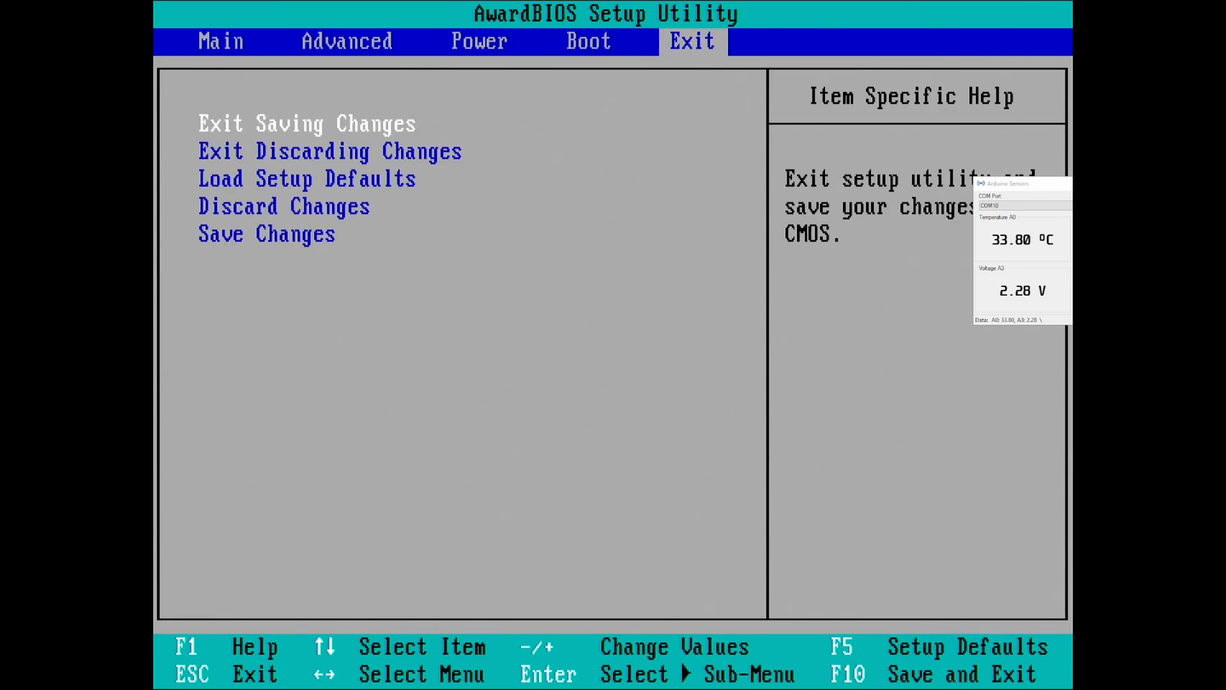